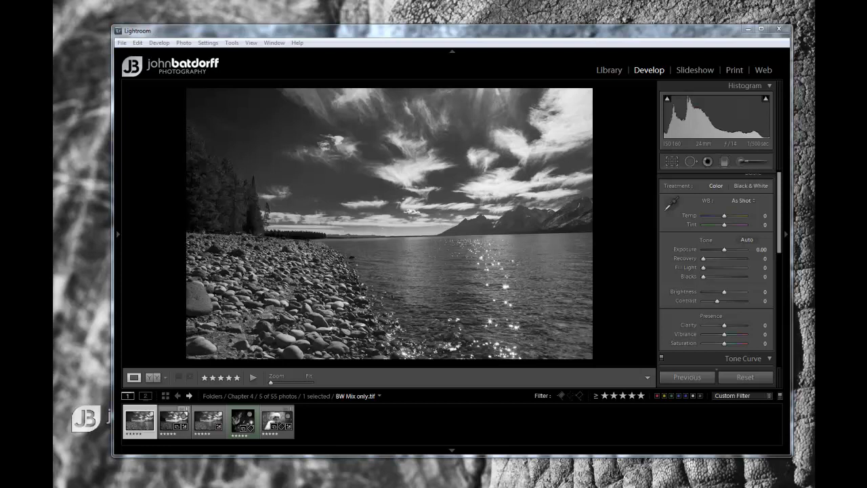
mouse_move(152, 148)
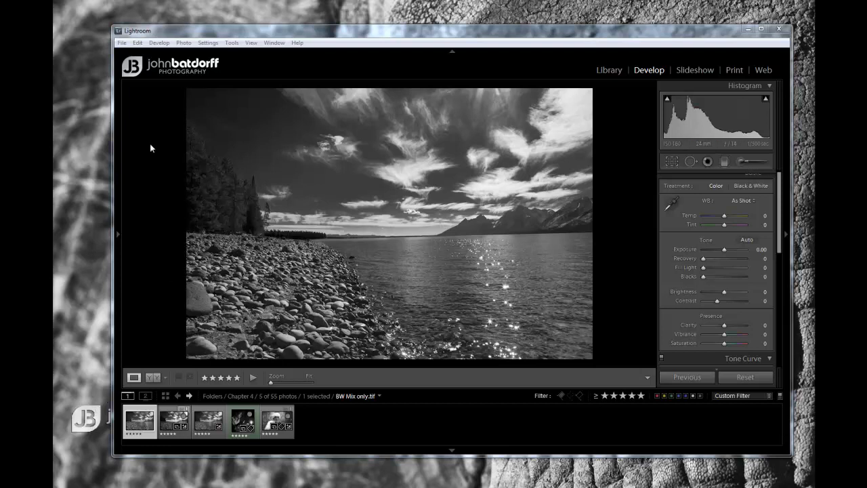
mouse_move(147, 190)
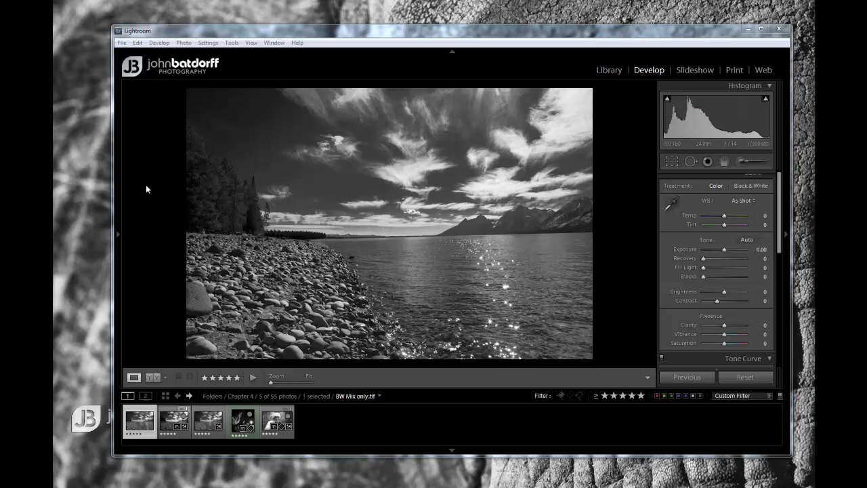
- Switch the background around the lake photo to White, then Medium Gray, then back to Black
right_click(157, 202)
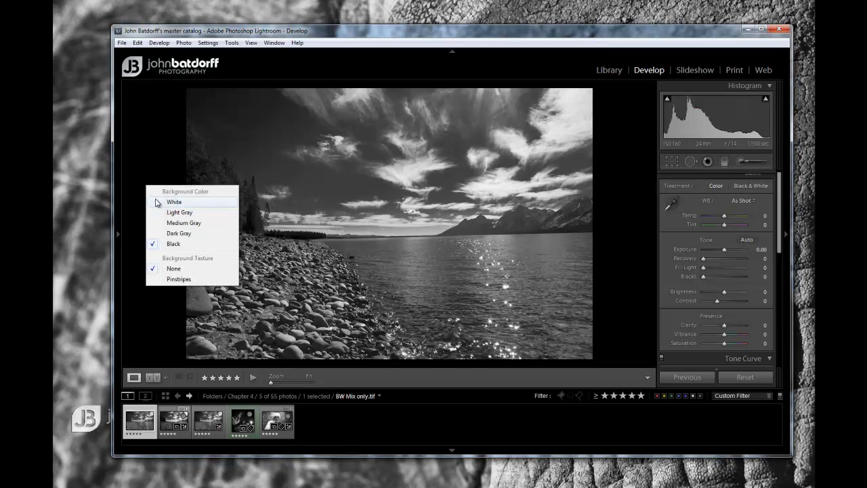
left_click(174, 202)
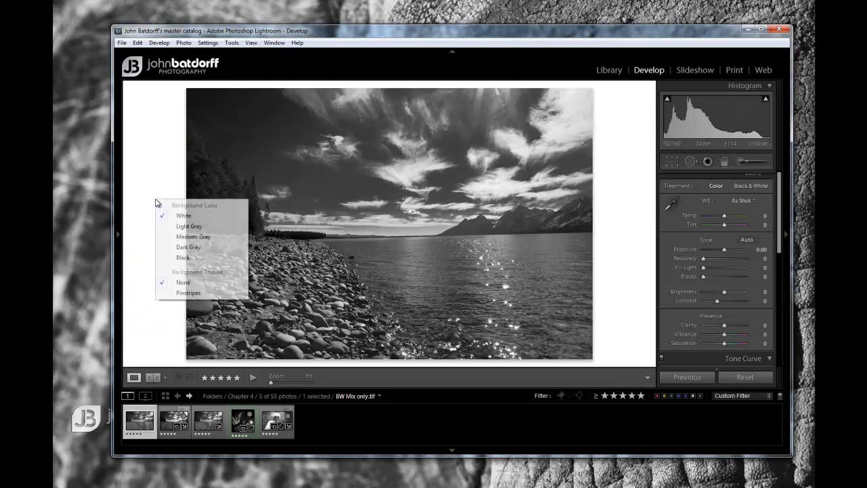
left_click(189, 226)
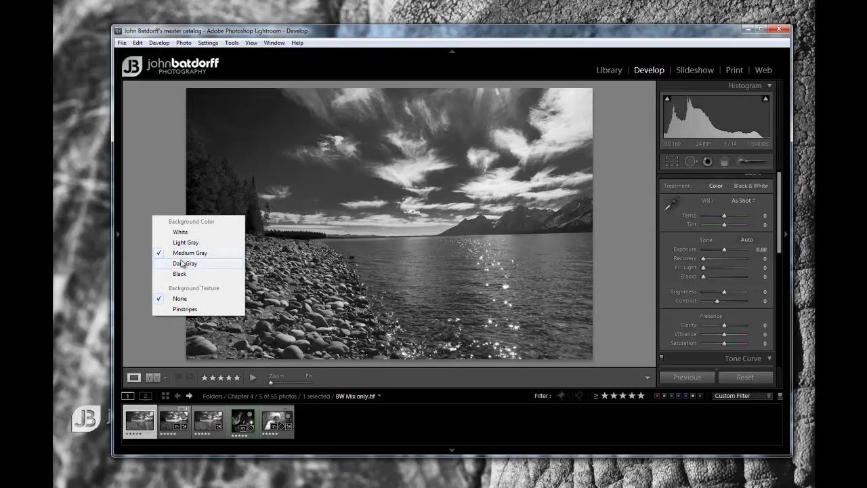
mouse_move(179, 274)
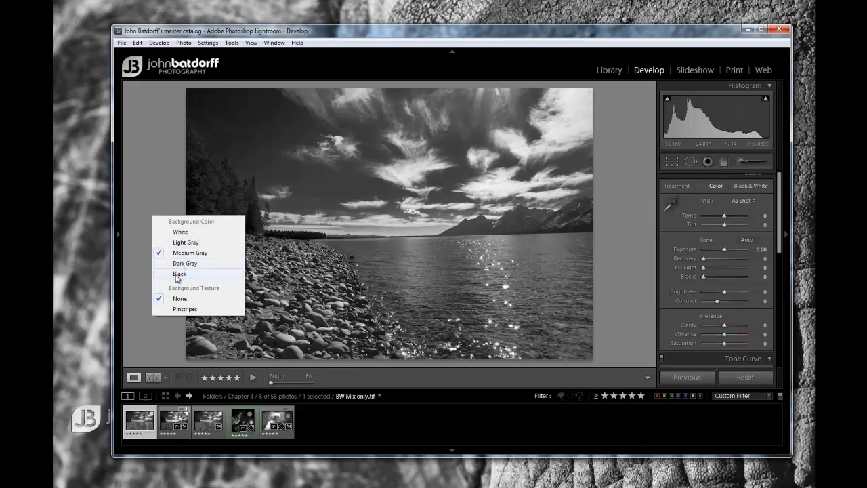
left_click(179, 274)
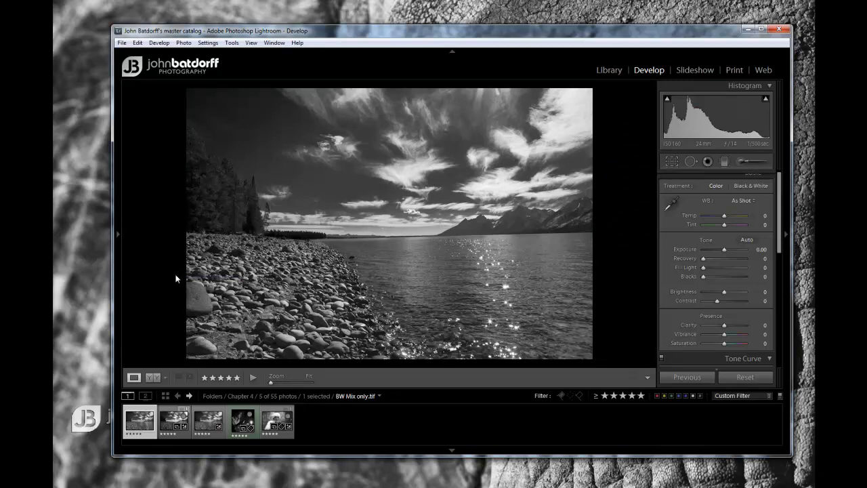
mouse_move(157, 261)
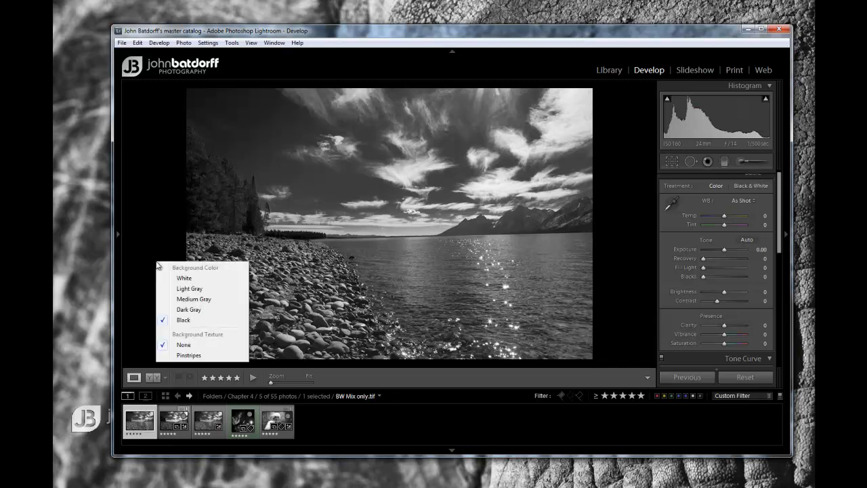
mouse_move(193, 299)
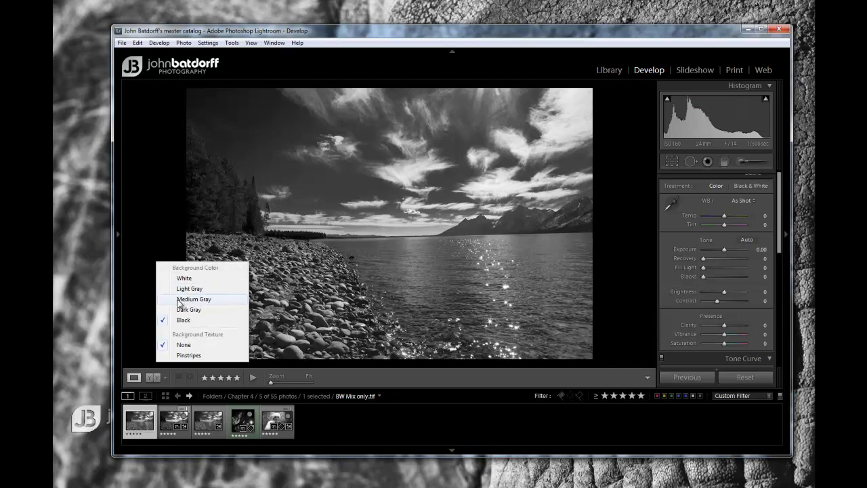
left_click(194, 299)
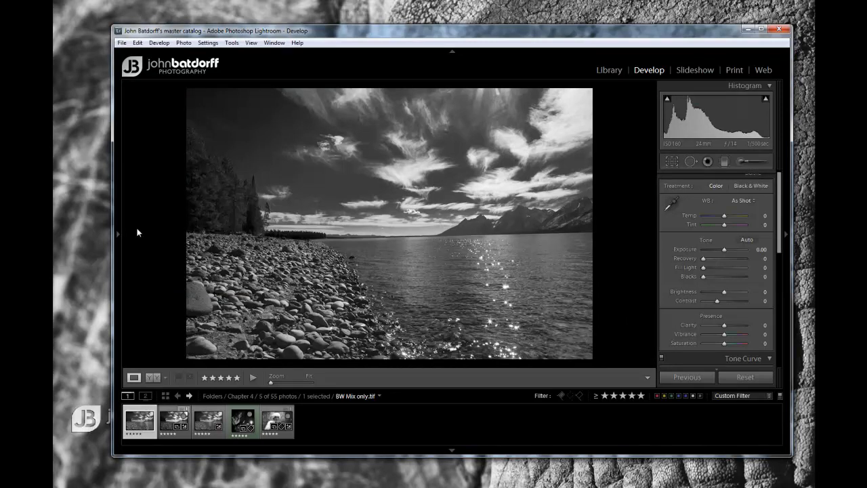
mouse_move(148, 230)
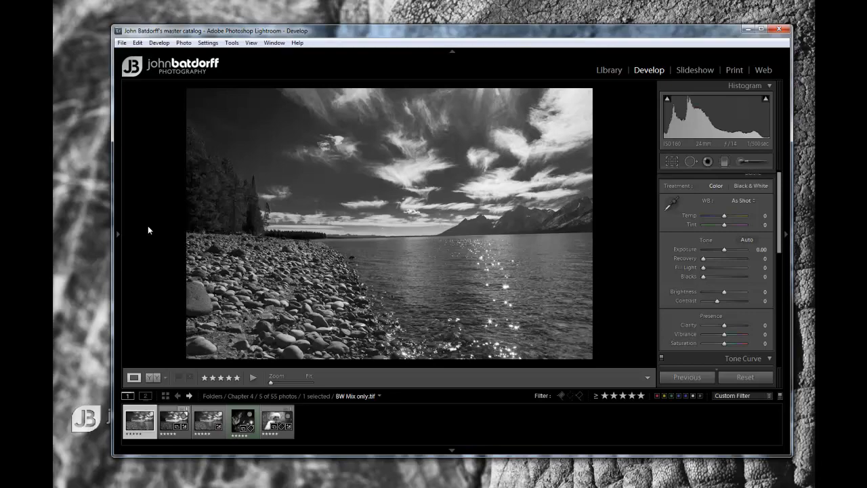